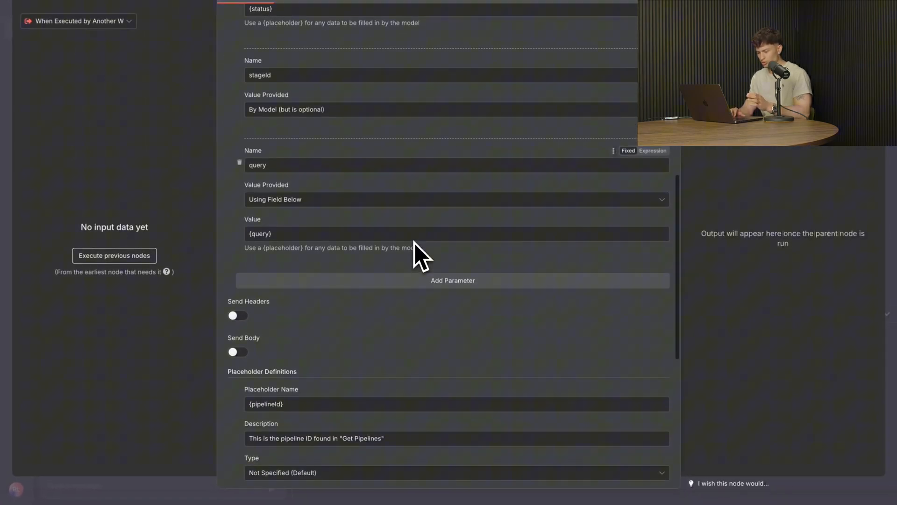
Scroll through the ClickUp agent workflow and select the getSpaces node with the chat panel ready
scroll("down", 3)
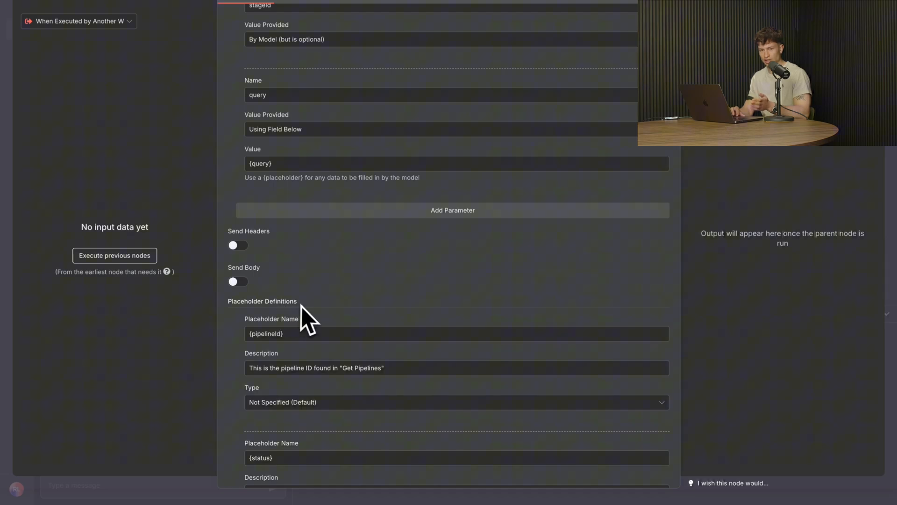
scroll("up", 3)
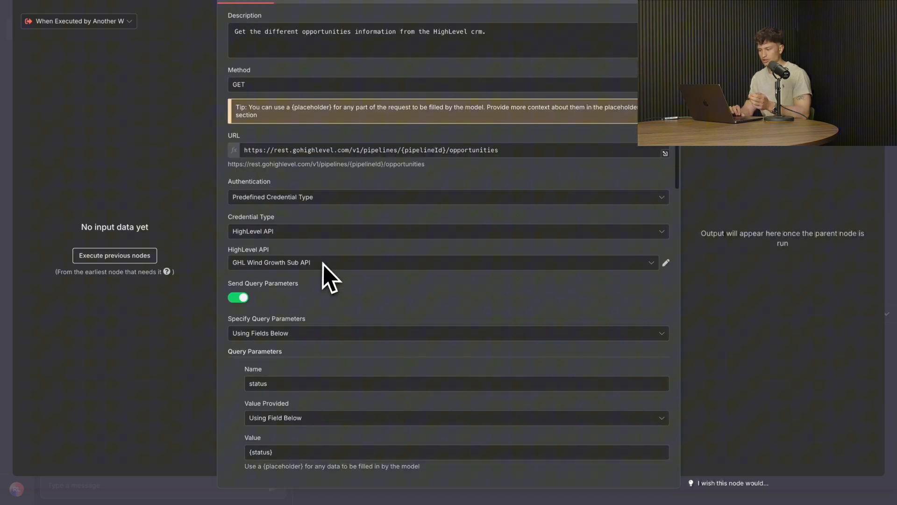
scroll("down", 3)
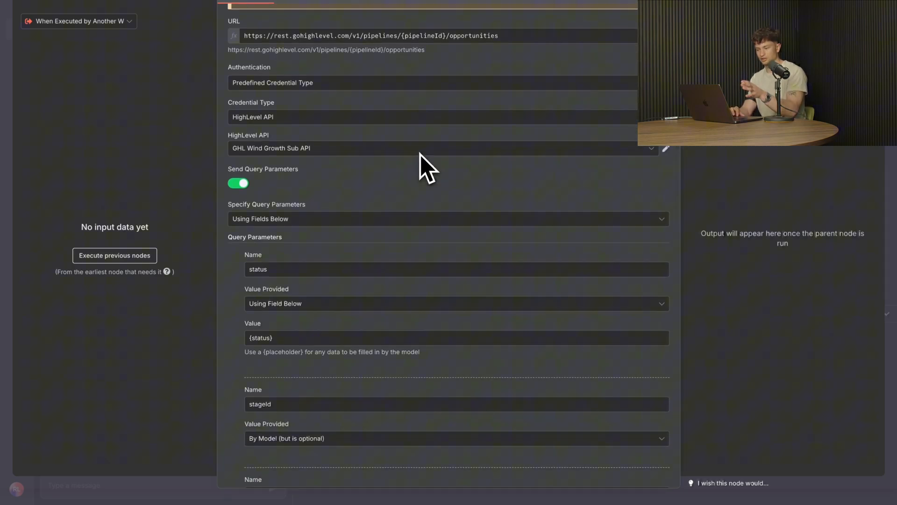
scroll("down", 3)
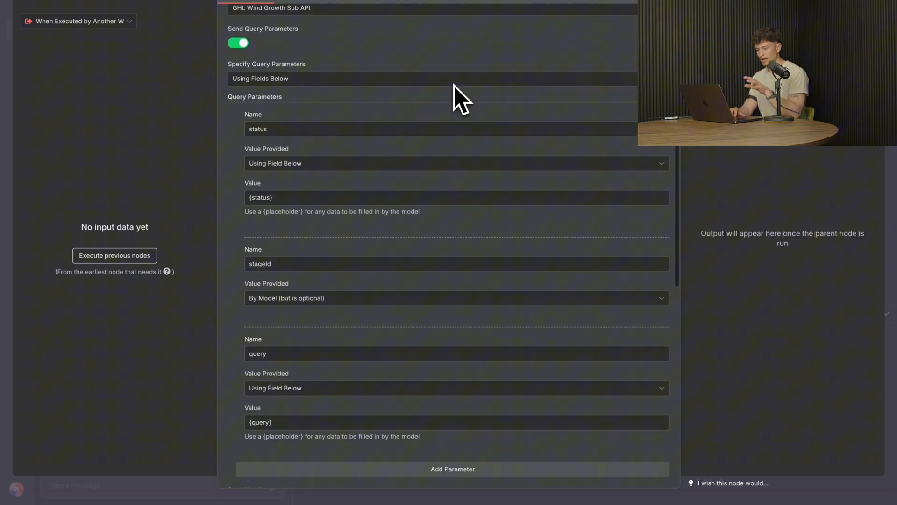
scroll("up", 3)
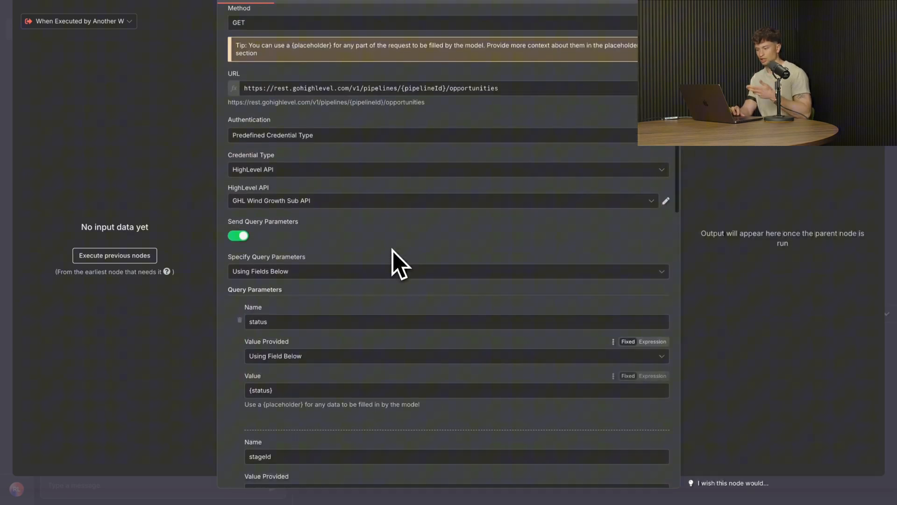
mouse_move(429, 98)
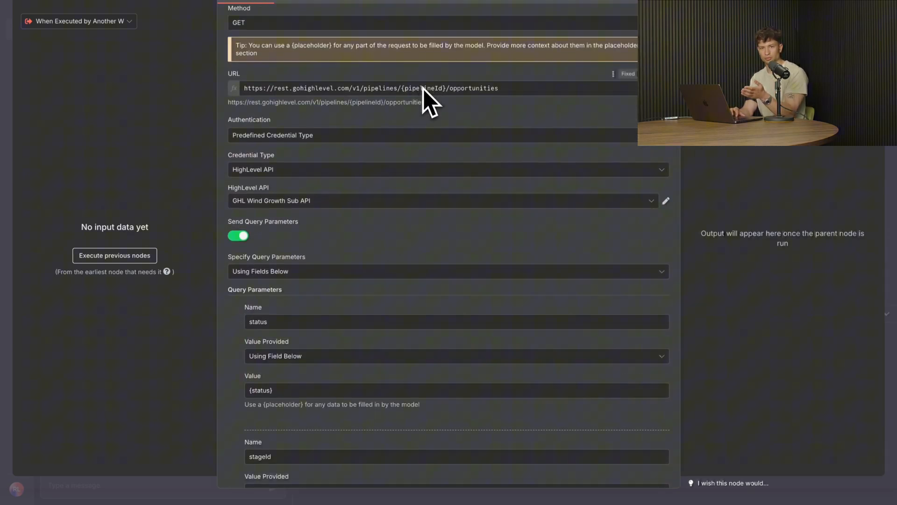
scroll("down", 3)
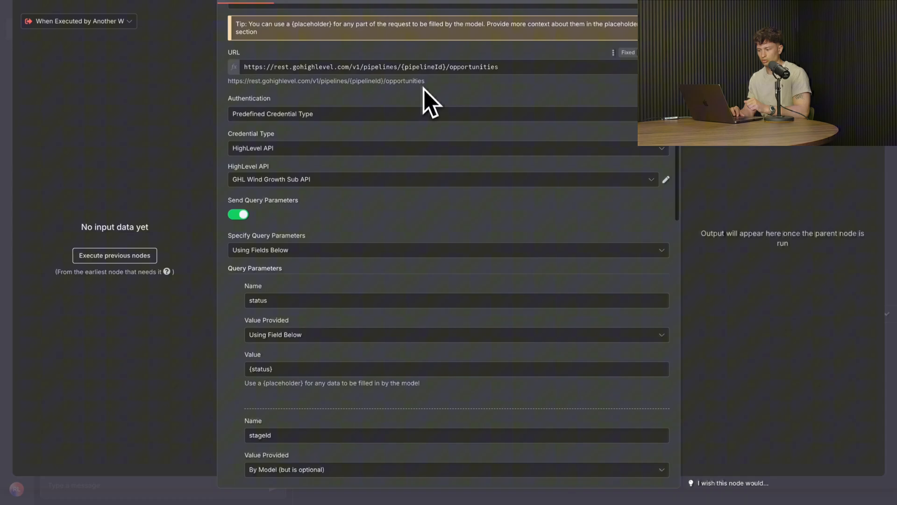
scroll("down", 3)
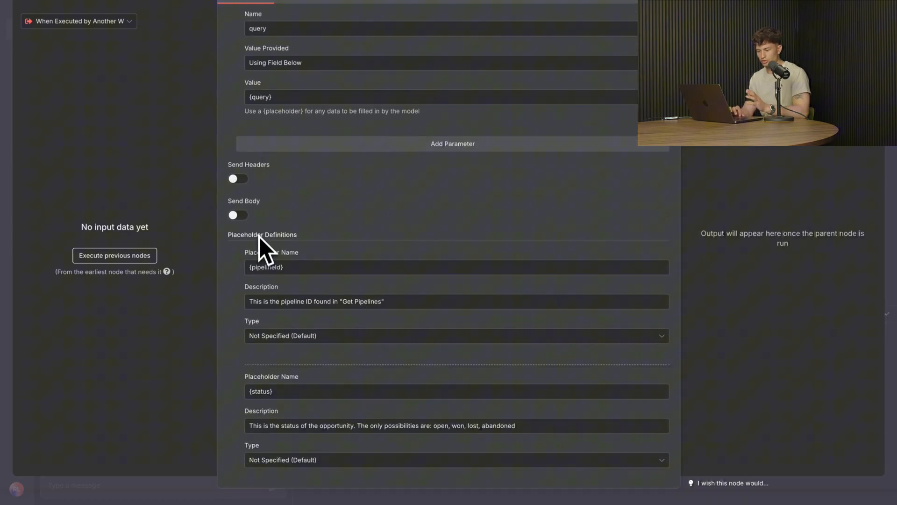
scroll("down", 3)
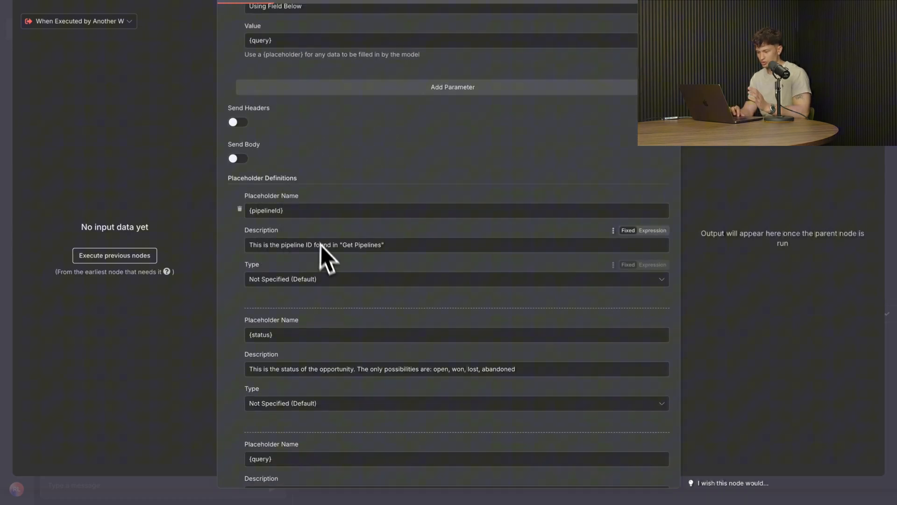
scroll("down", 3)
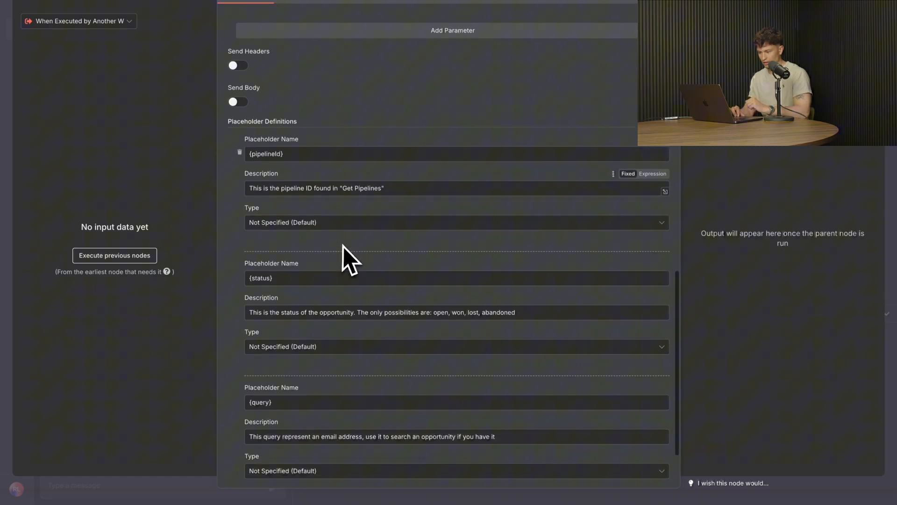
scroll("up", 3)
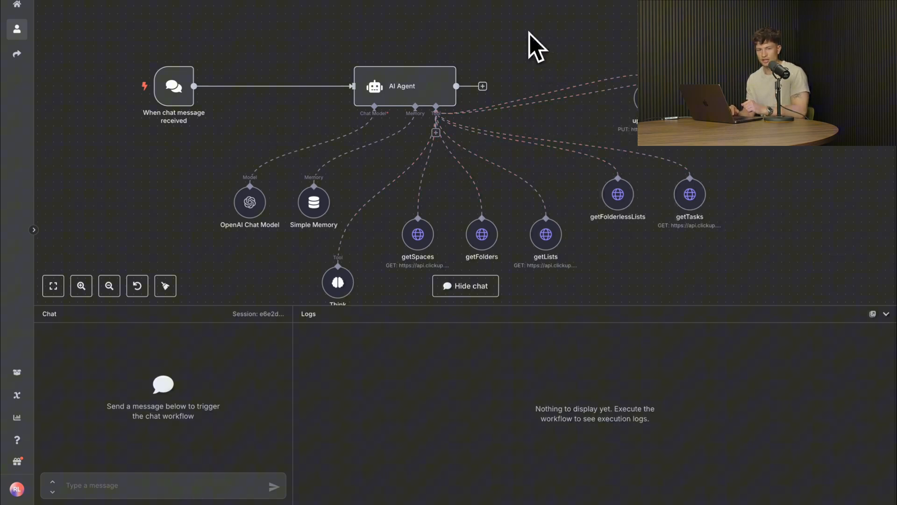
mouse_move(469, 126)
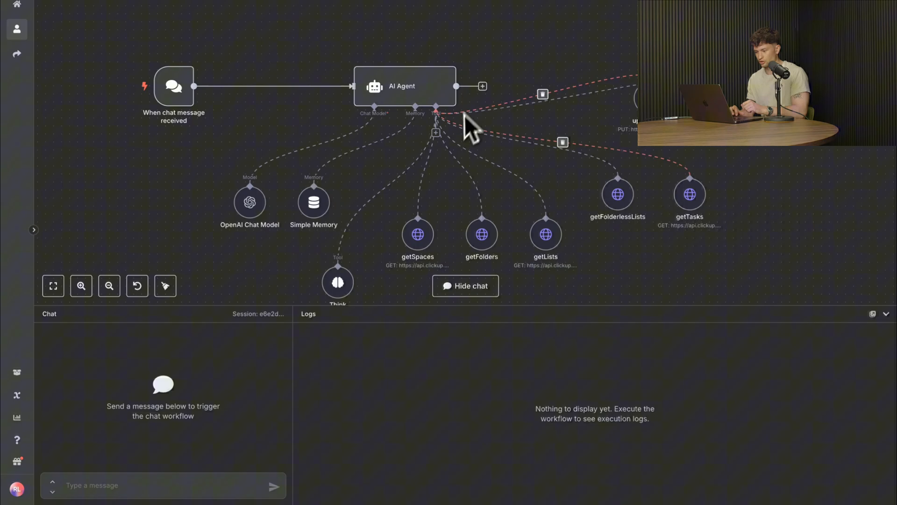
mouse_move(295, 49)
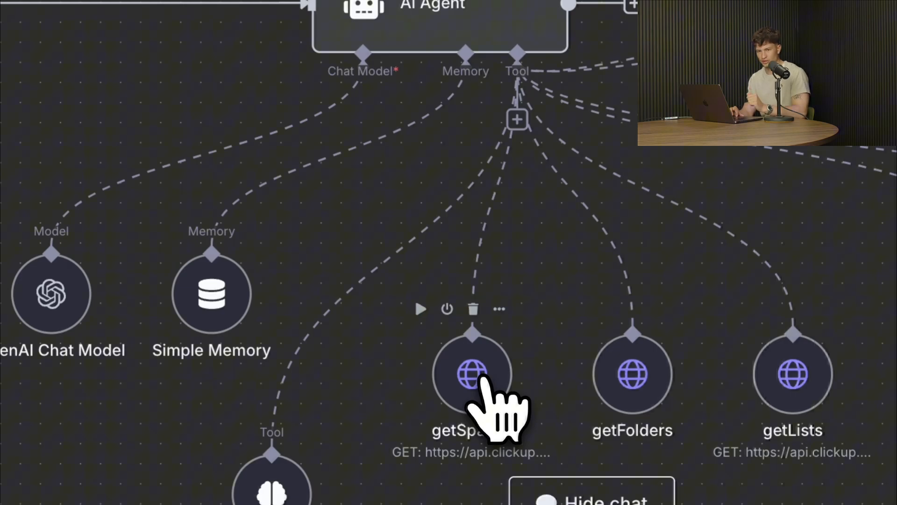
left_click(471, 374)
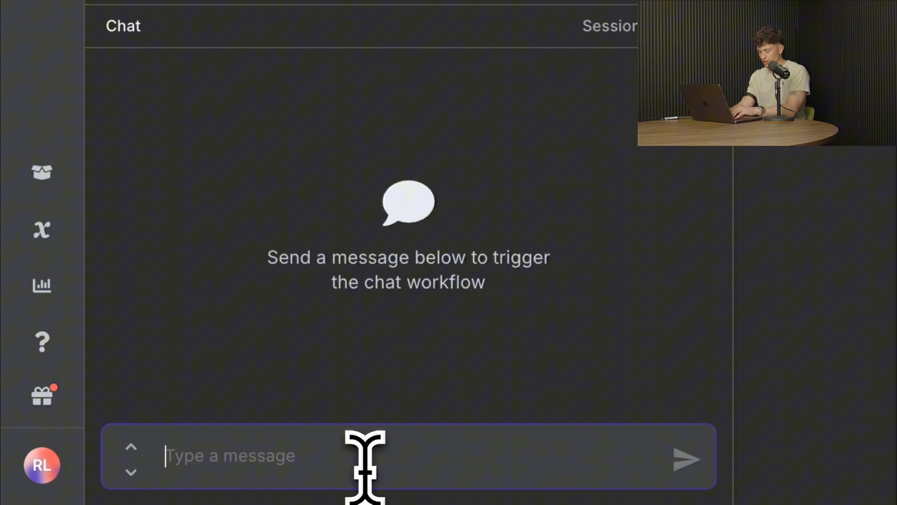
Ask the agent 'what are all the spaces in my clickup' and receive five spaces with IDs
type("what are all")
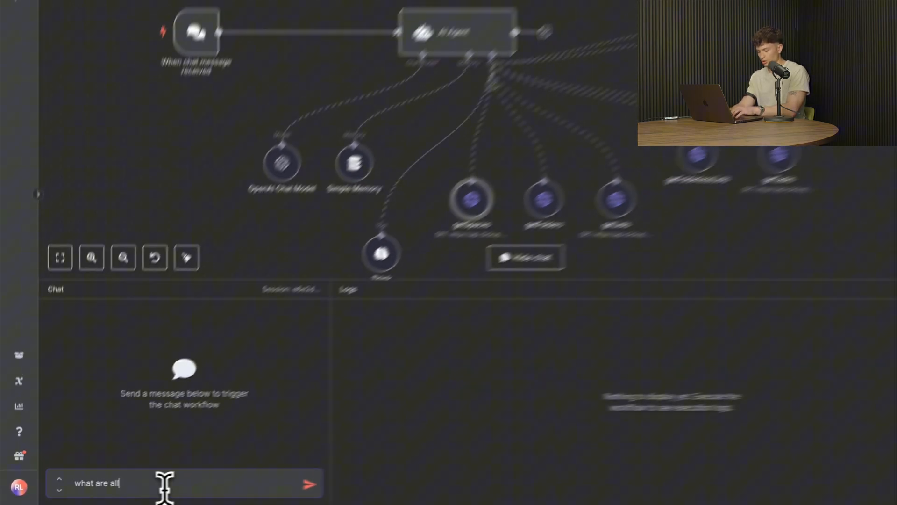
type("the spaces in")
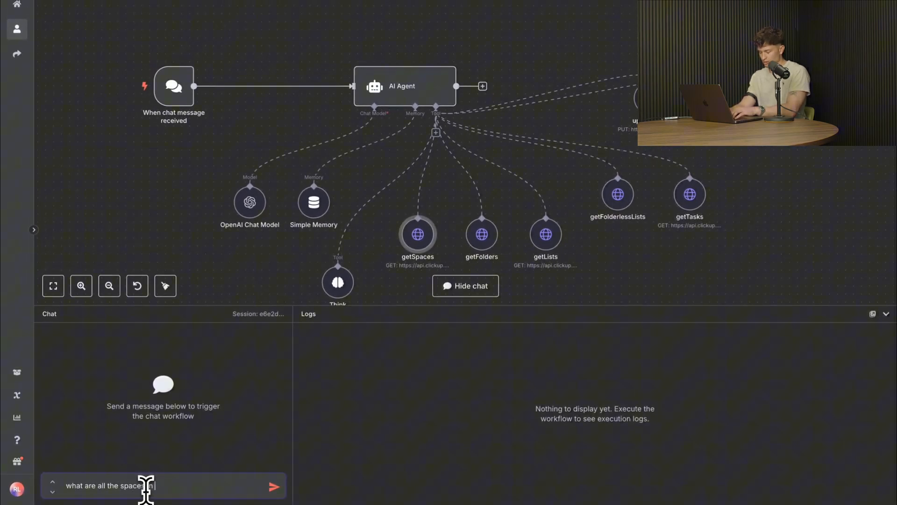
type("my")
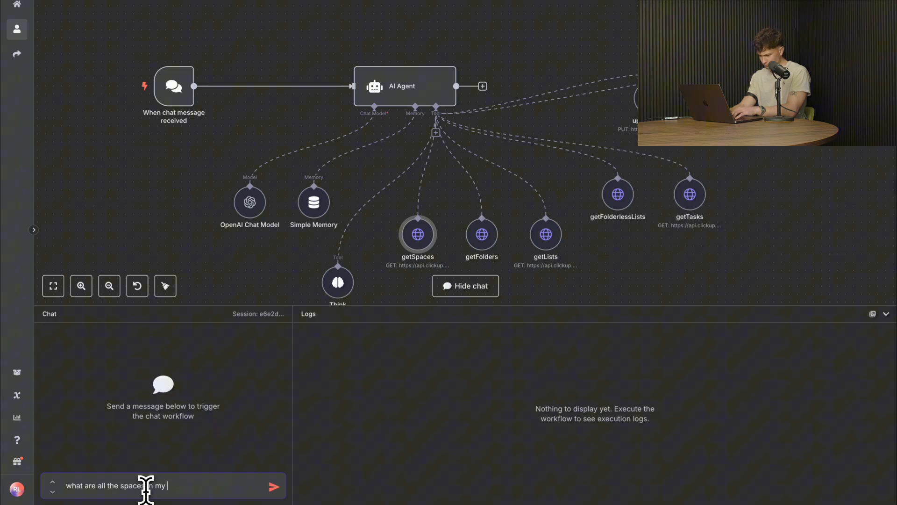
left_click(274, 486)
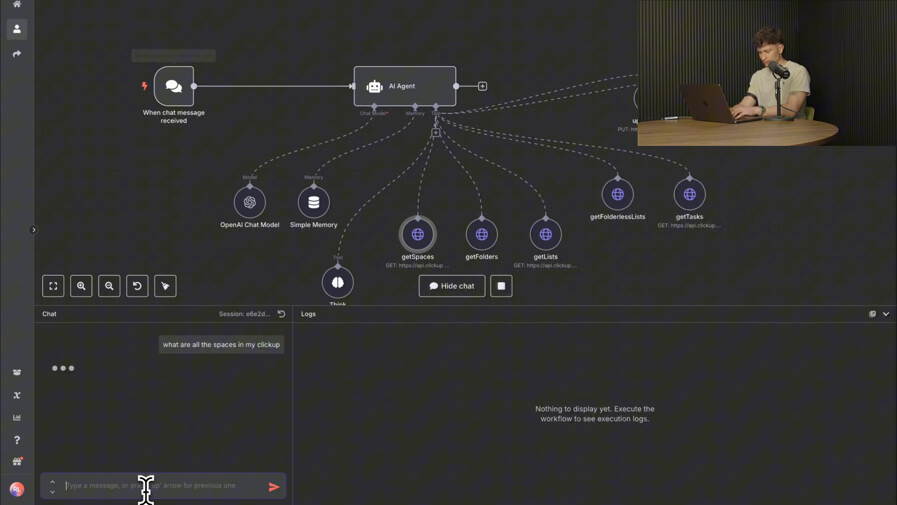
left_click(275, 486)
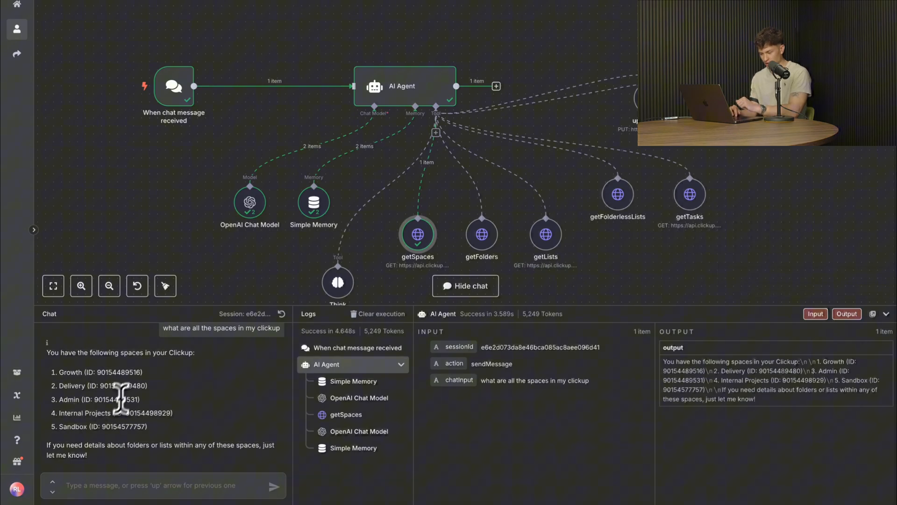
mouse_move(372, 254)
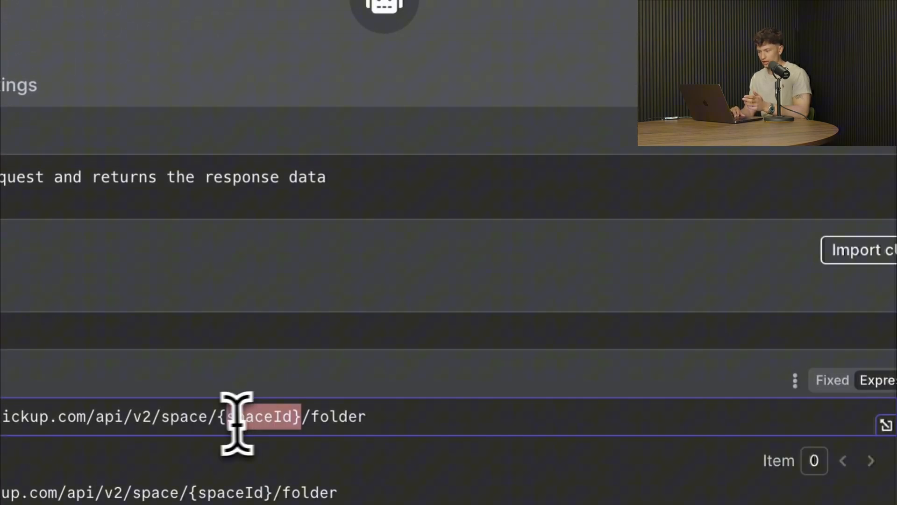
mouse_move(303, 412)
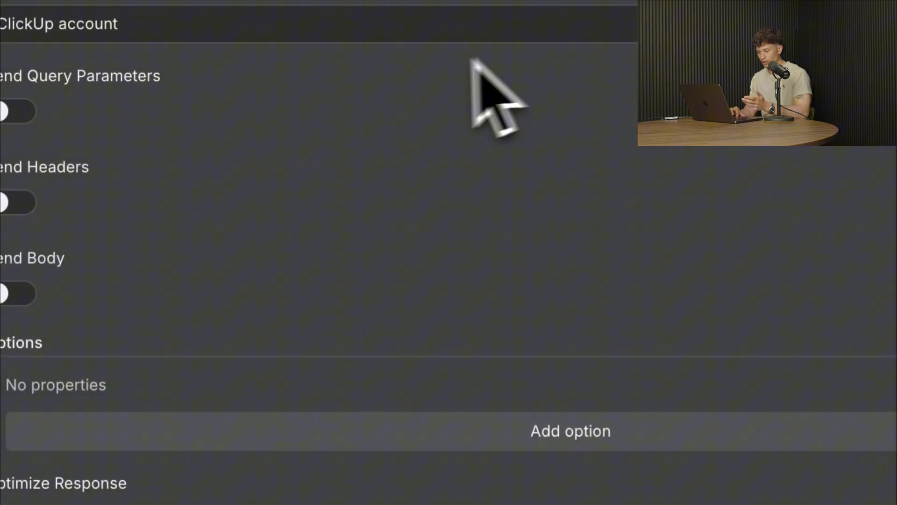
Scroll through the getFolders HTTP Request settings to review its spaceId-based URL
scroll("down", 3)
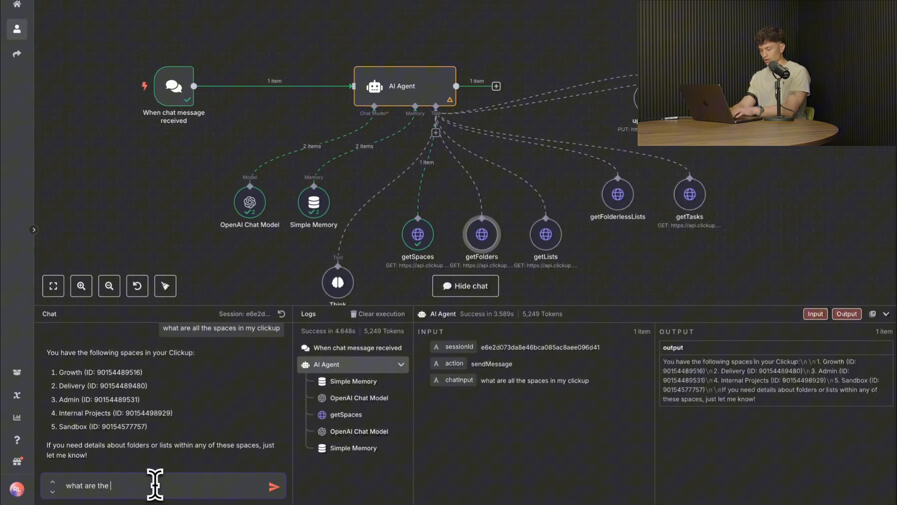
Ask the agent 'what are the folders in growth', exposing the getFolders bad-request error
type("folders in")
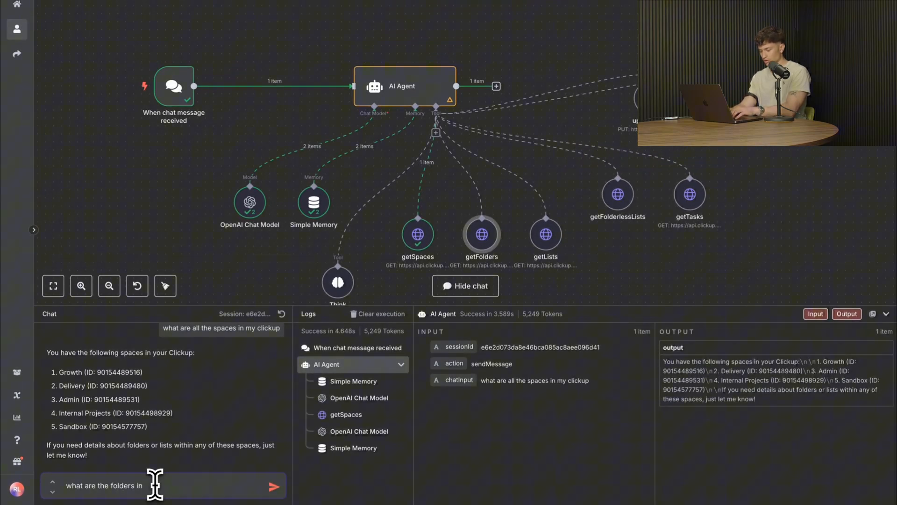
left_click(275, 485)
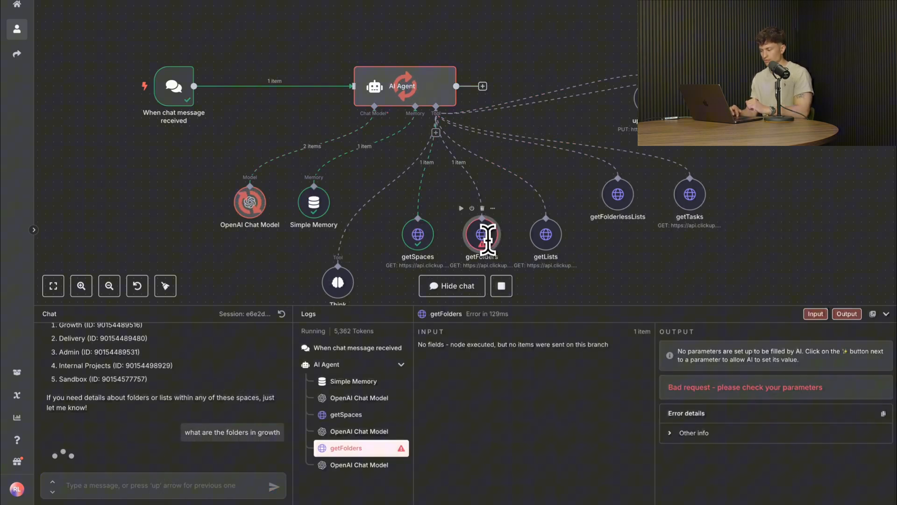
mouse_move(725, 378)
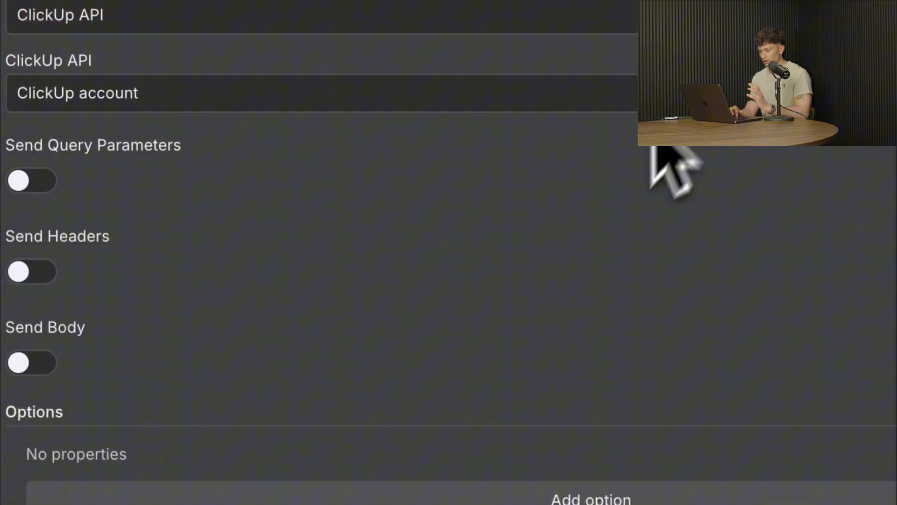
scroll("up", 3)
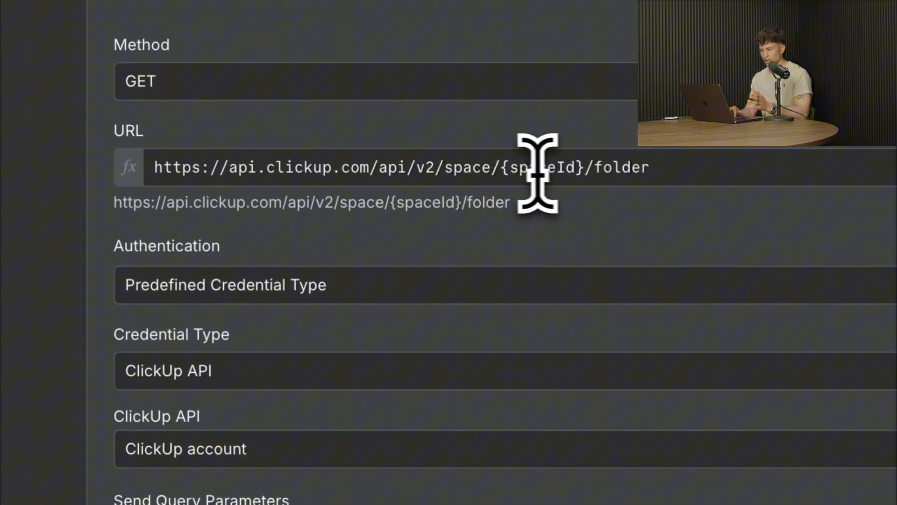
left_click(372, 167)
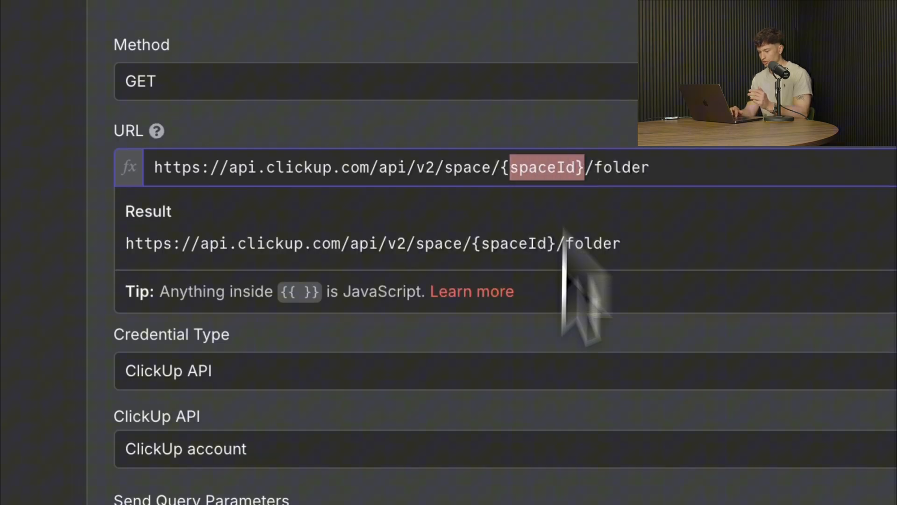
scroll("down", 3)
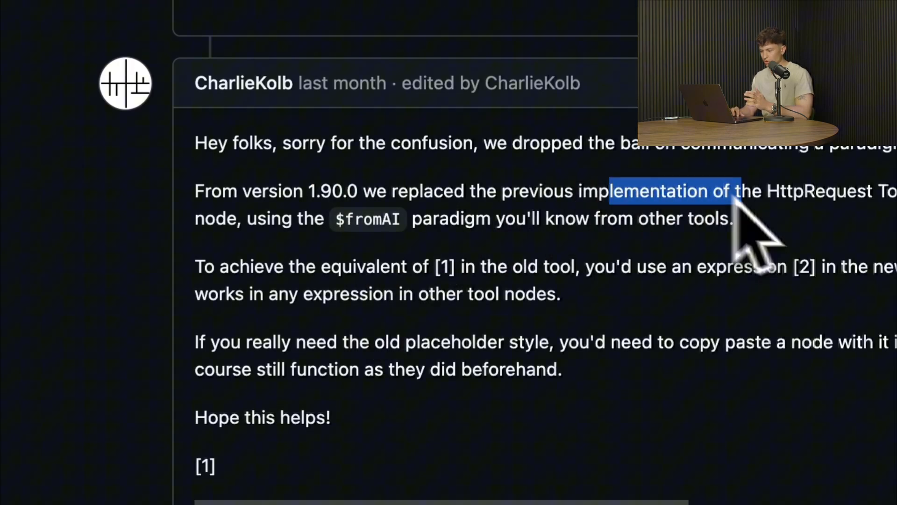
scroll("down", 3)
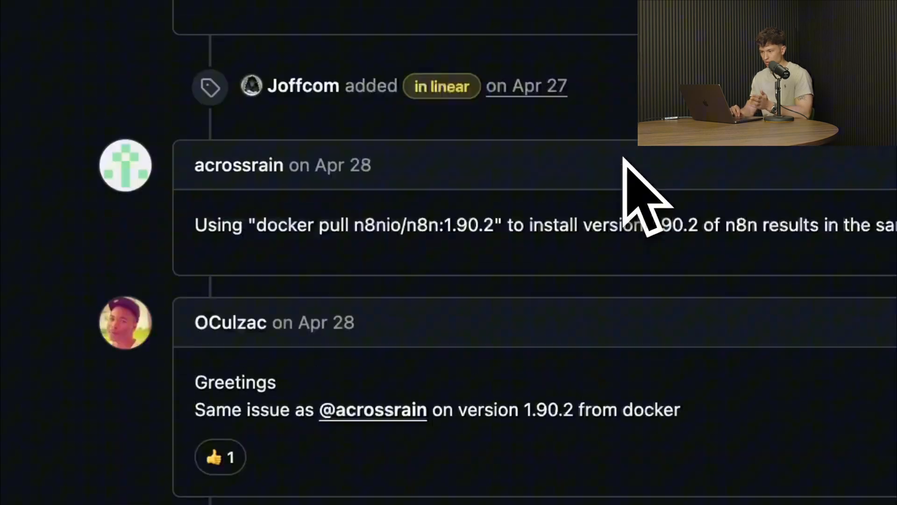
scroll("up", 3)
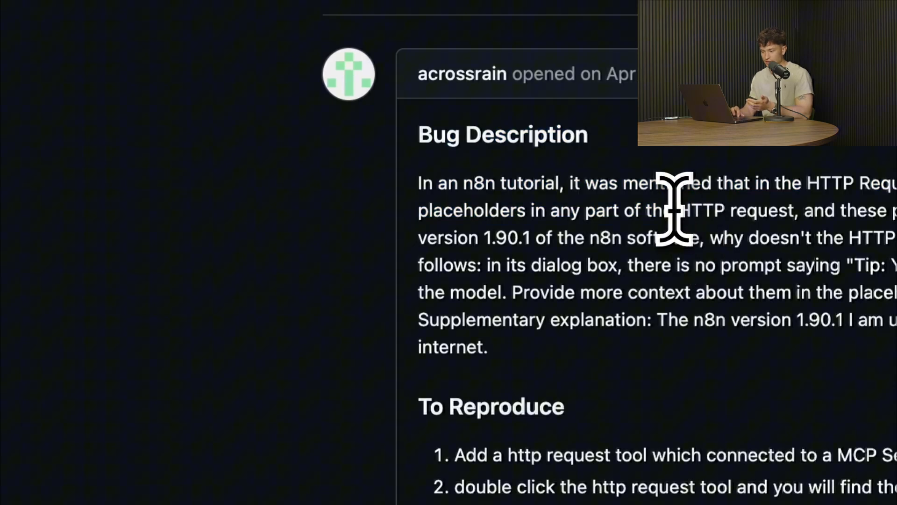
scroll("down", 3)
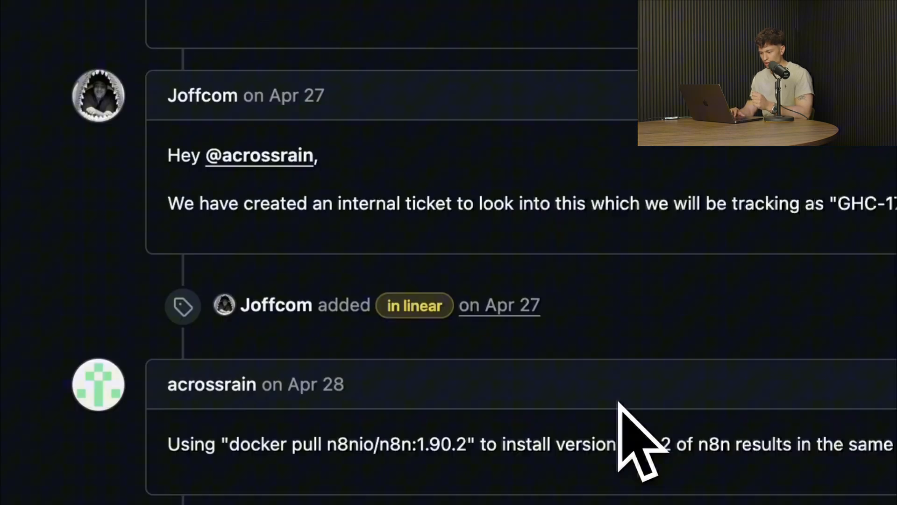
scroll("down", 3)
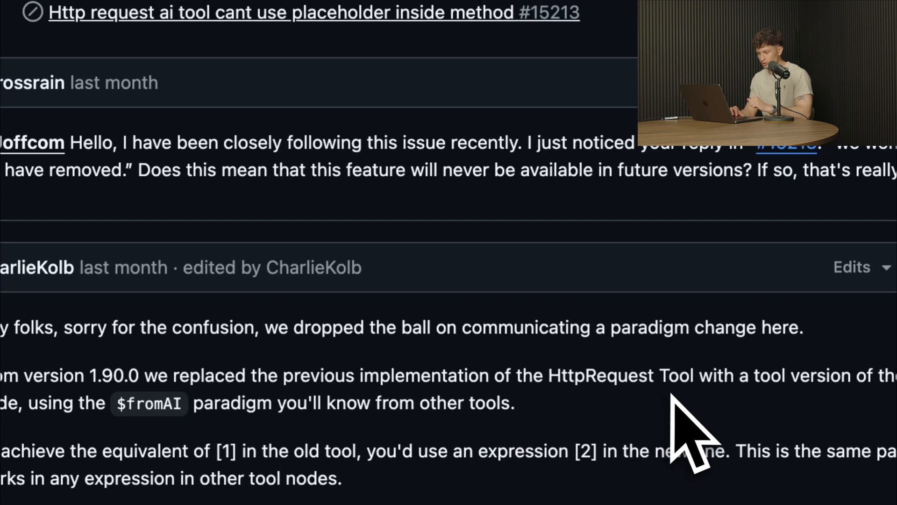
scroll("down", 3)
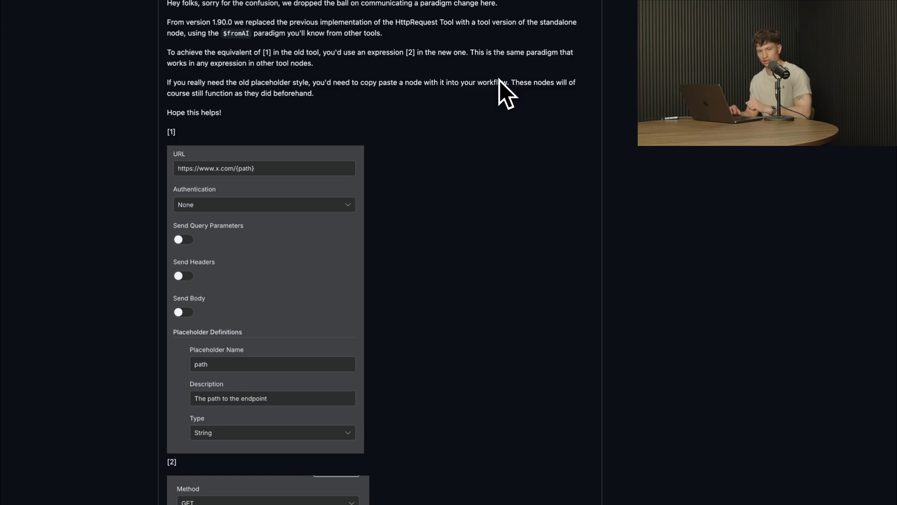
scroll("down", 3)
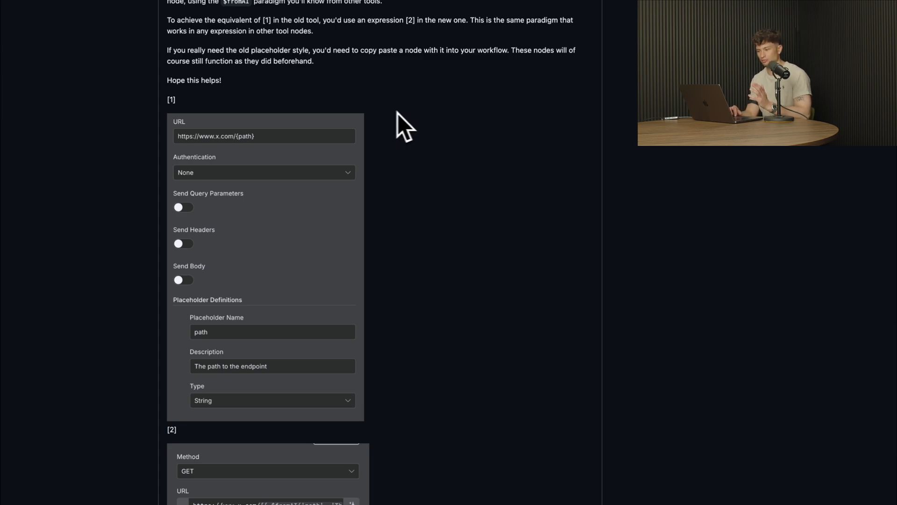
scroll("down", 3)
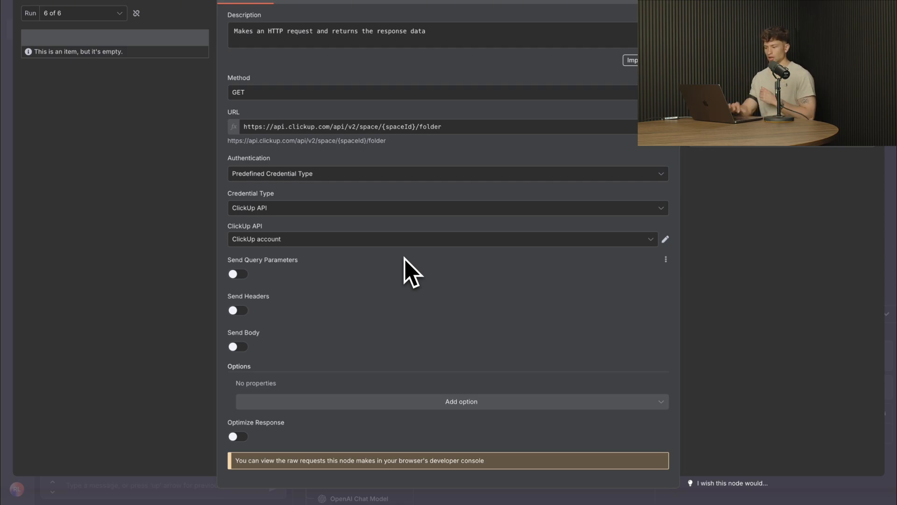
Rewrite the getFolders URL to use {{ $fromAI('spaceId') }} followed by /folder
left_click(342, 126)
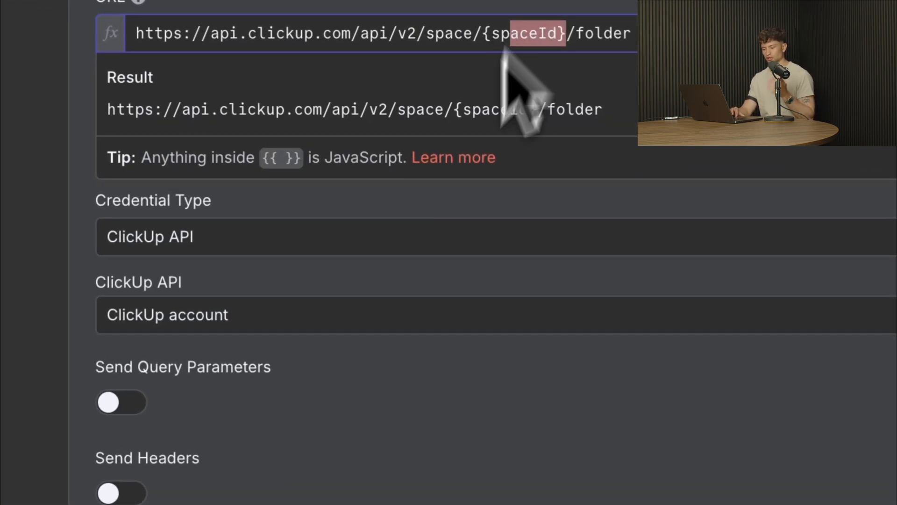
scroll("down", 3)
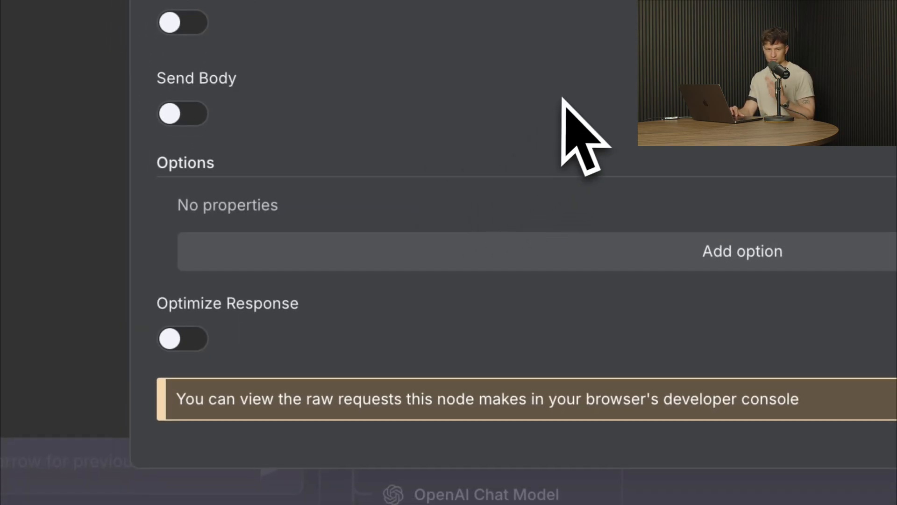
scroll("up", 3)
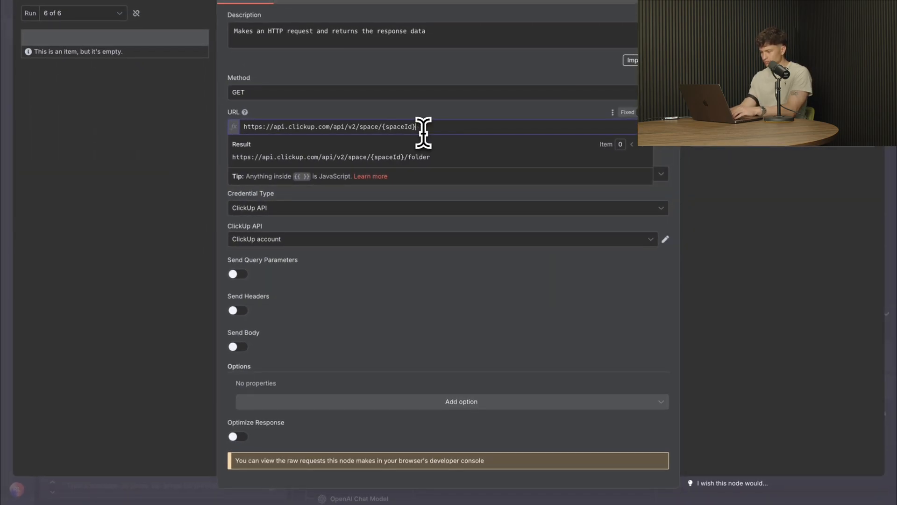
key("Backspace")
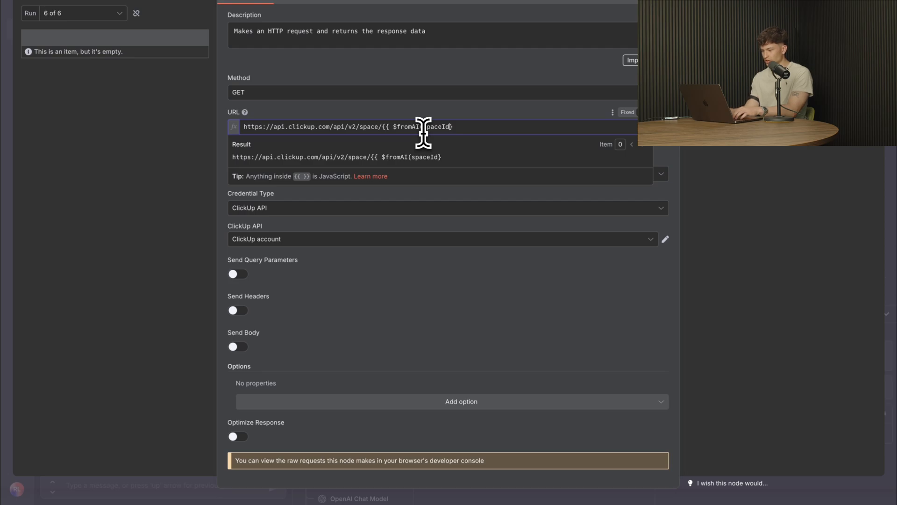
type(")")
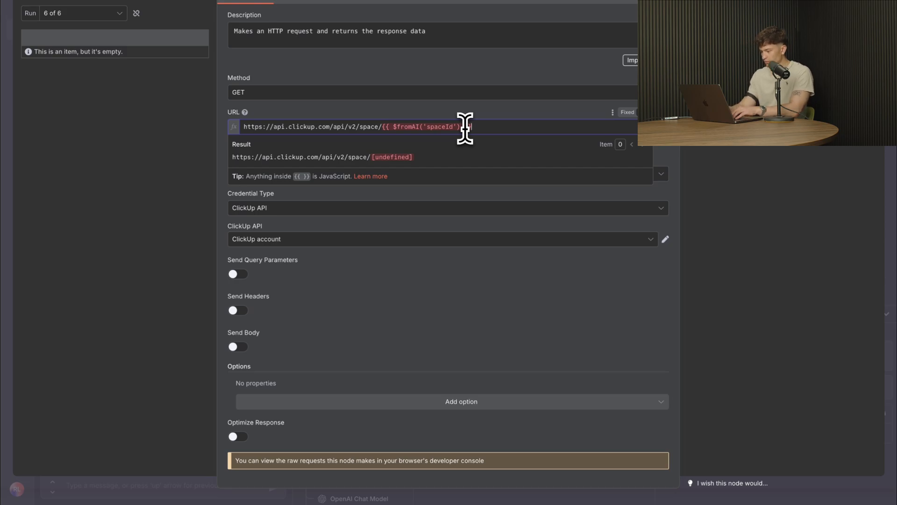
type("/folder")
left_click(164, 486)
type("what are the folders")
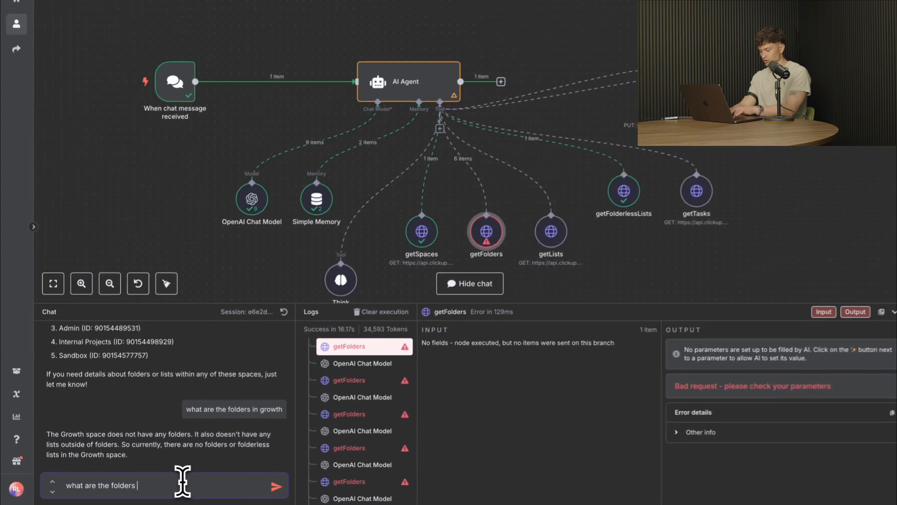
Start a new chat question about the folders to retest the fixed getFolders request
left_click(277, 485)
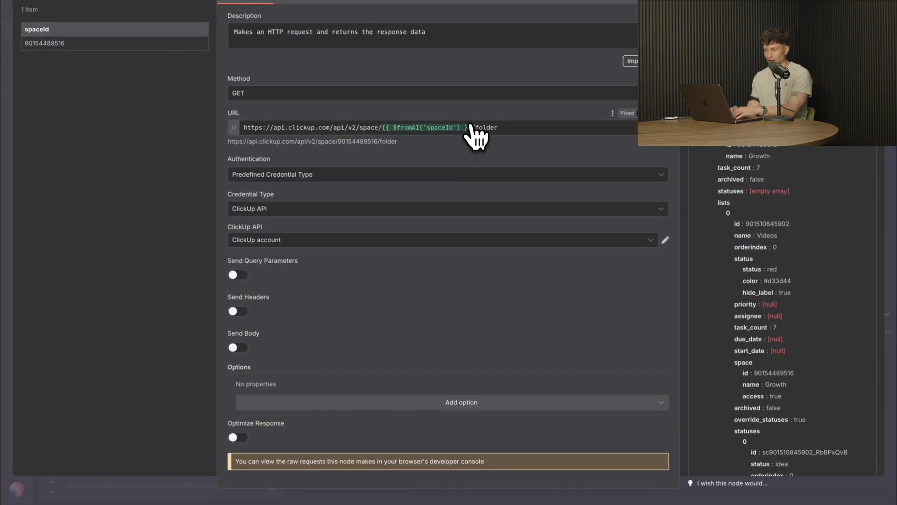
mouse_move(391, 375)
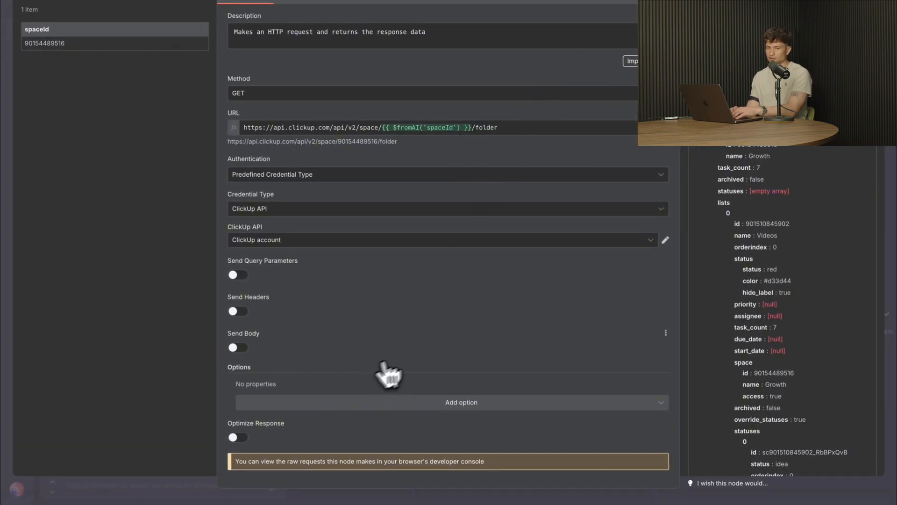
mouse_move(423, 391)
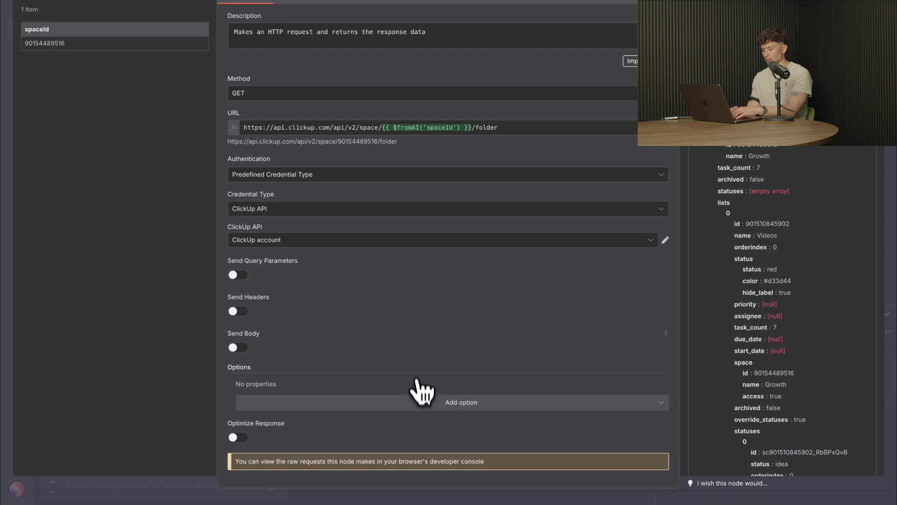
mouse_move(378, 389)
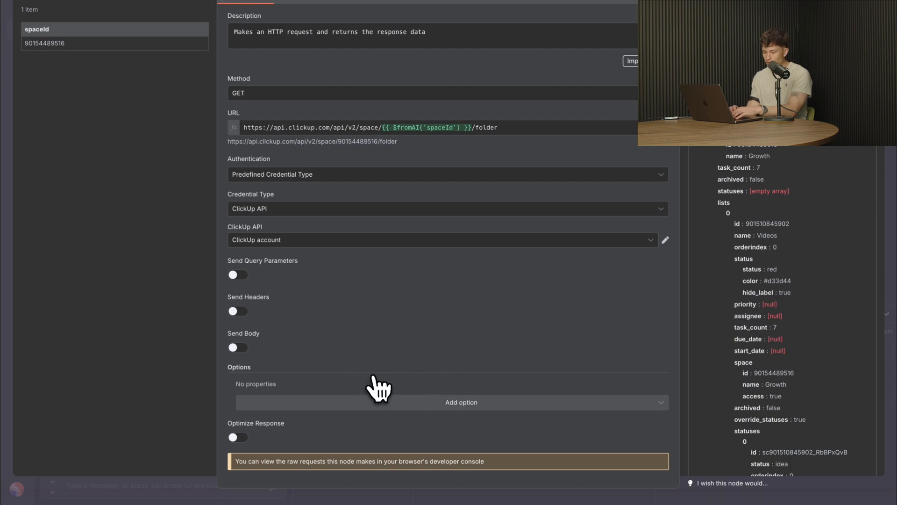
mouse_move(518, 113)
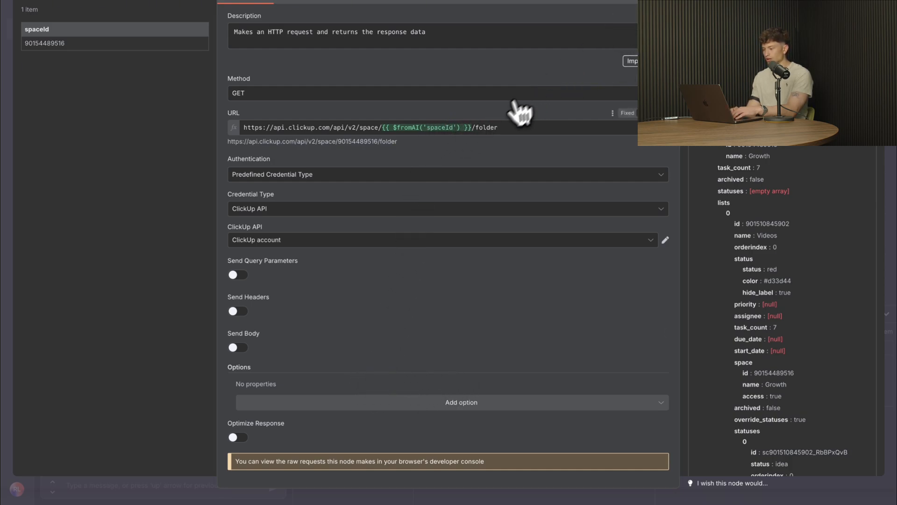
mouse_move(480, 89)
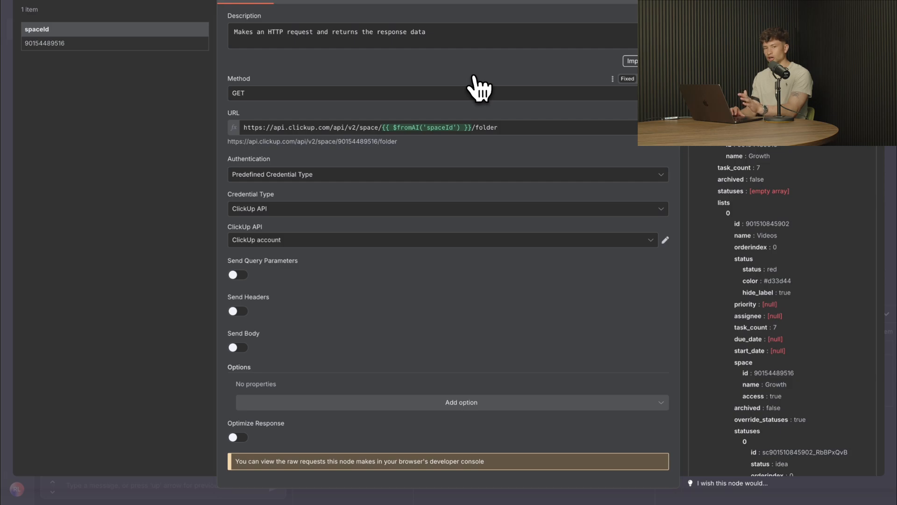
mouse_move(391, 335)
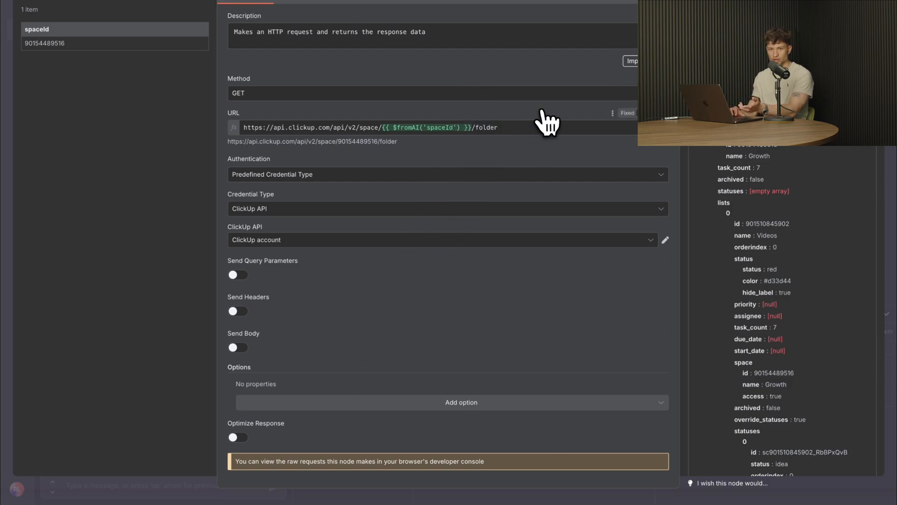
mouse_move(507, 147)
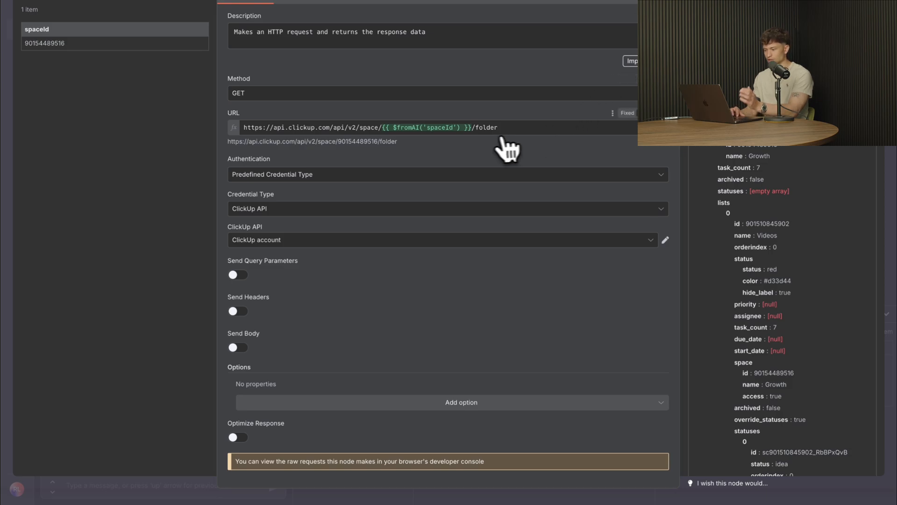